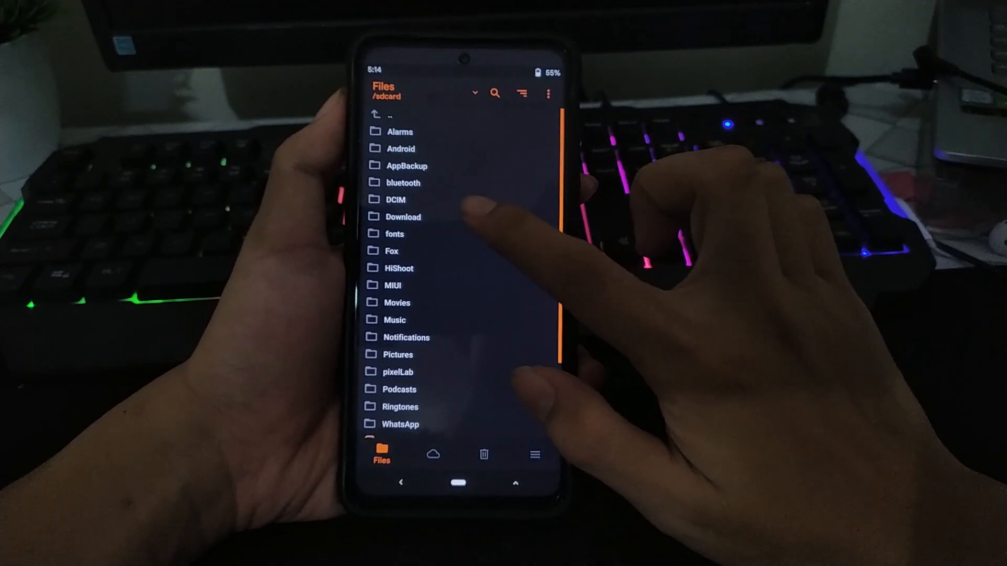
- Queue Magisk-v21-Patched_EliteDevelopment.zip from the Download folder for installation
left_click(402, 216)
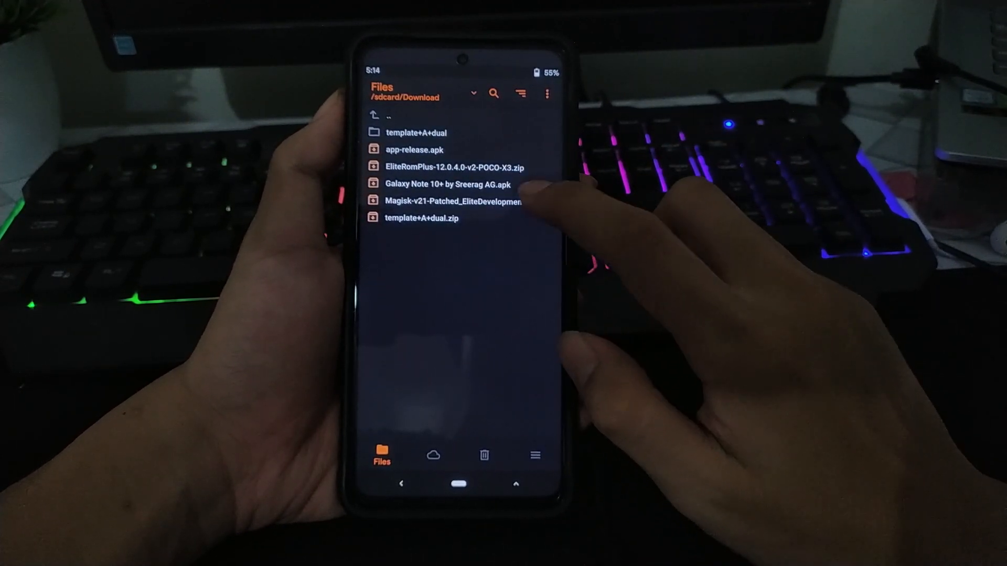
left_click(453, 202)
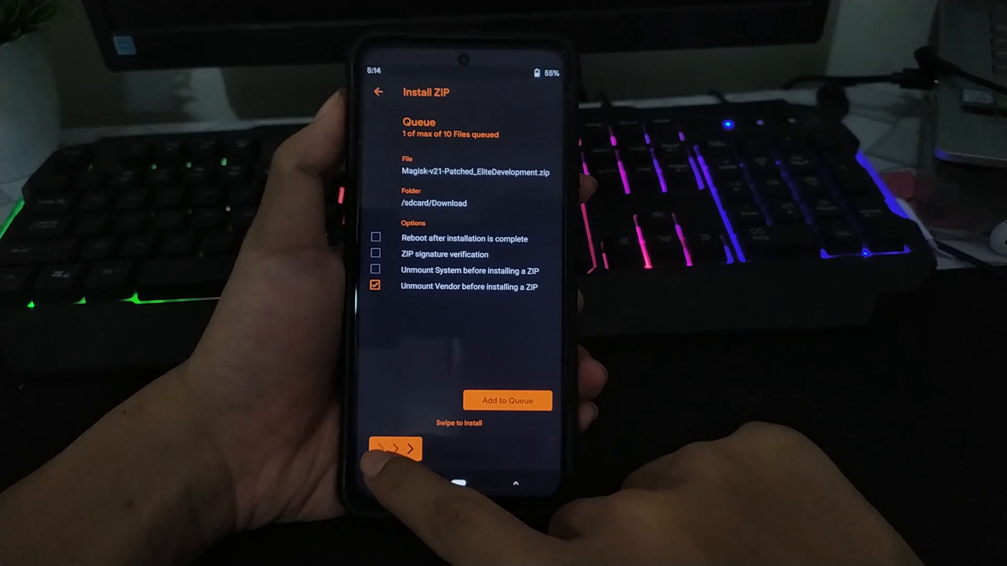